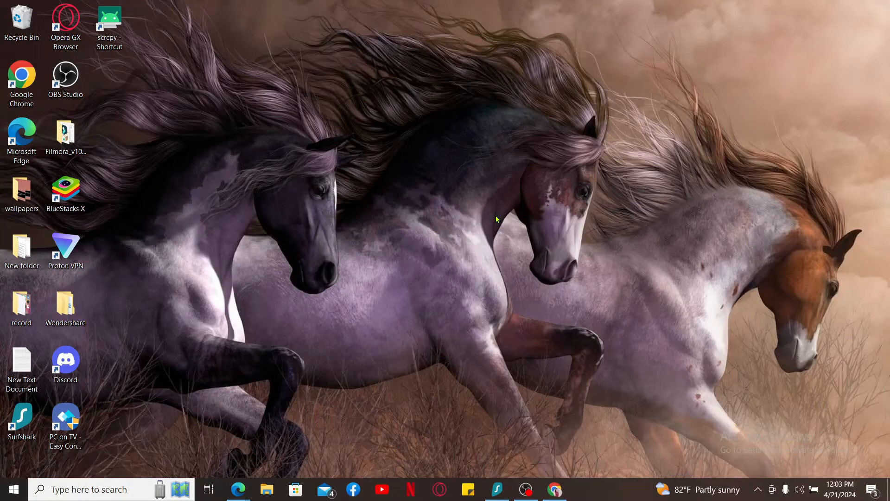
# Step: Launch Microsoft Edge from the taskbar to reach offerup.com
pyautogui.click(238, 489)
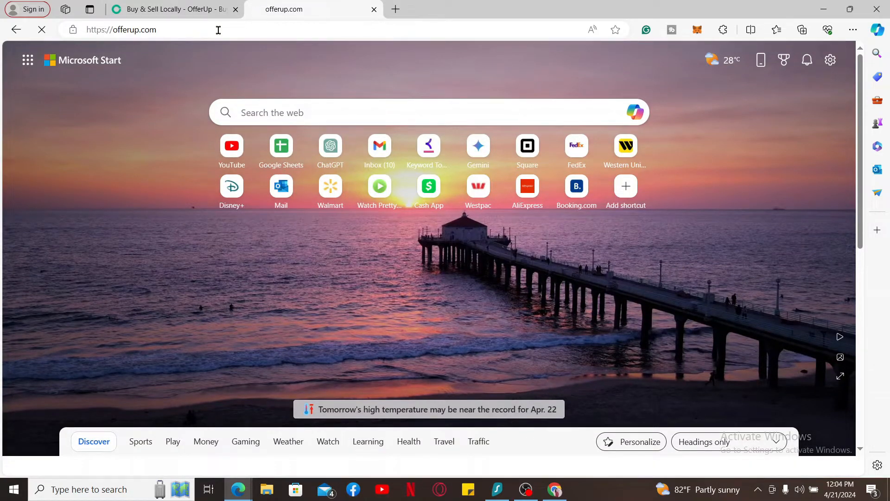
# Step: Load the OfferUp marketplace home page with its listings
pyautogui.click(312, 9)
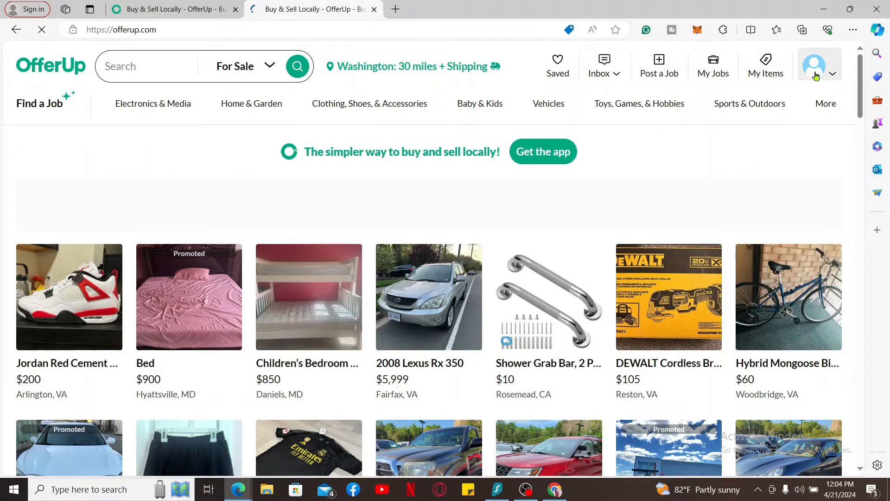
# Step: Go to Account settings from the profile menu and reach the Account section
pyautogui.click(813, 65)
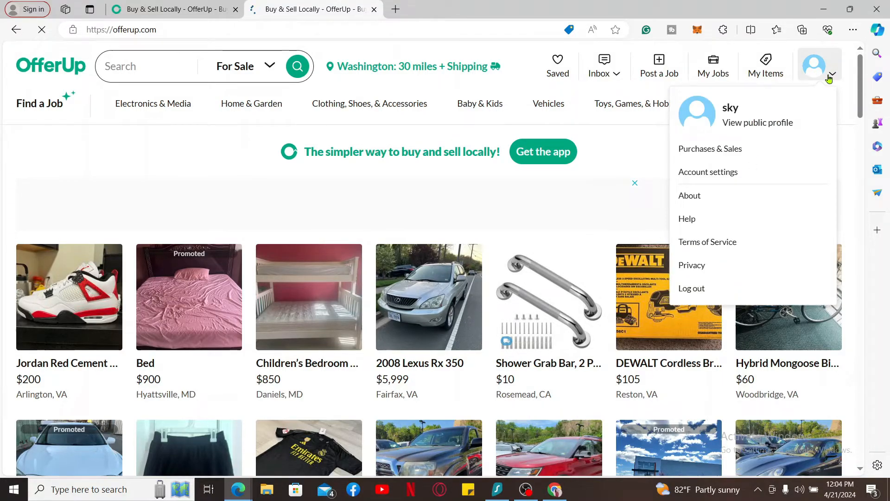
pyautogui.click(707, 172)
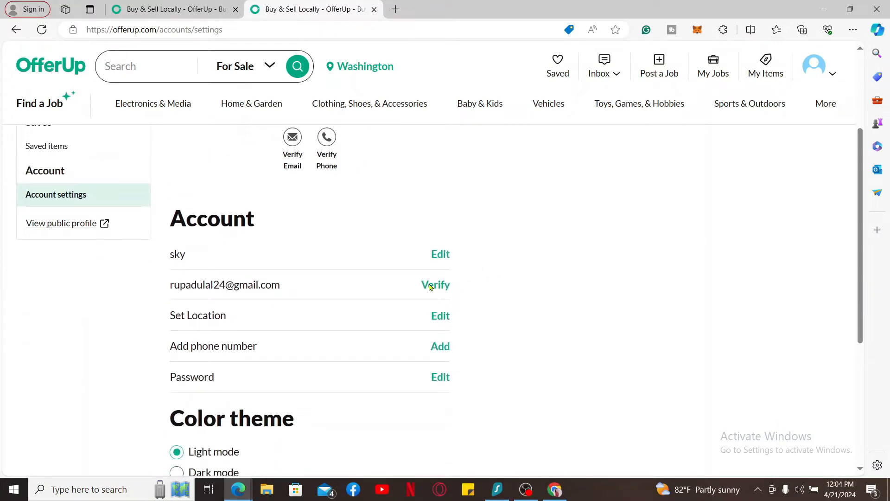
pyautogui.scroll(-3)
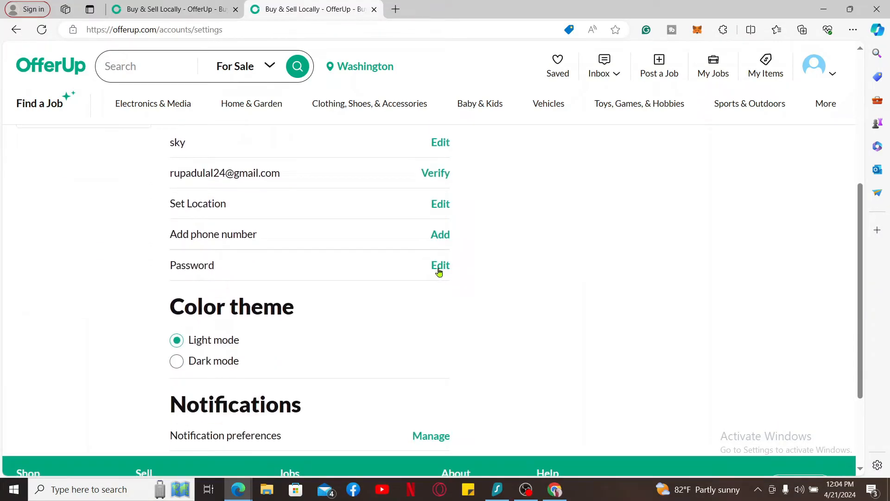
# Step: Edit the password, enter current and new passwords, confirm and submit the change
pyautogui.click(439, 264)
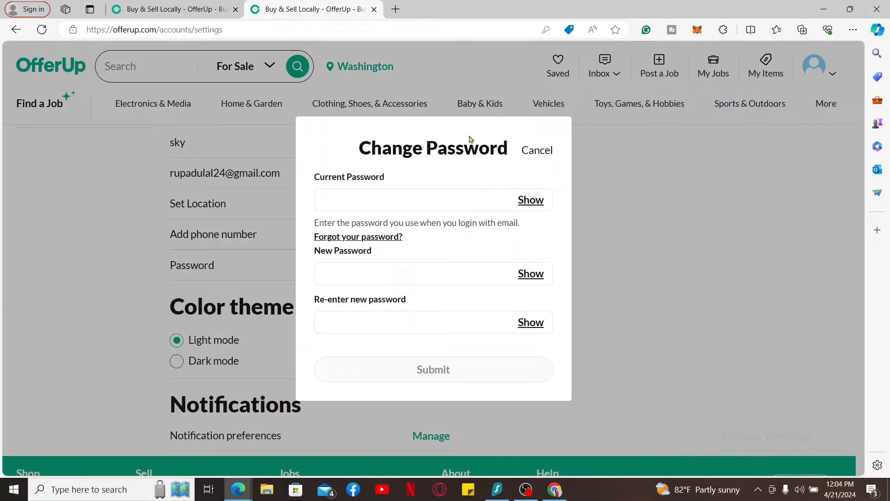
pyautogui.moveTo(388, 220)
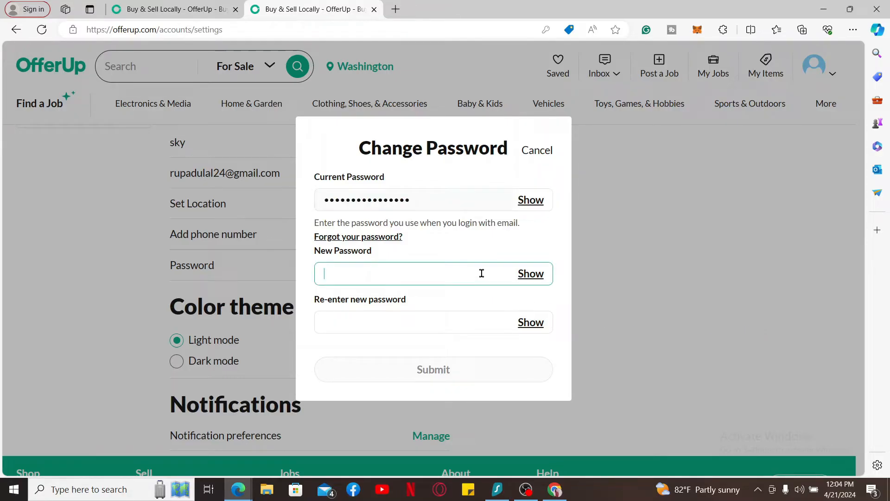
pyautogui.write('•')
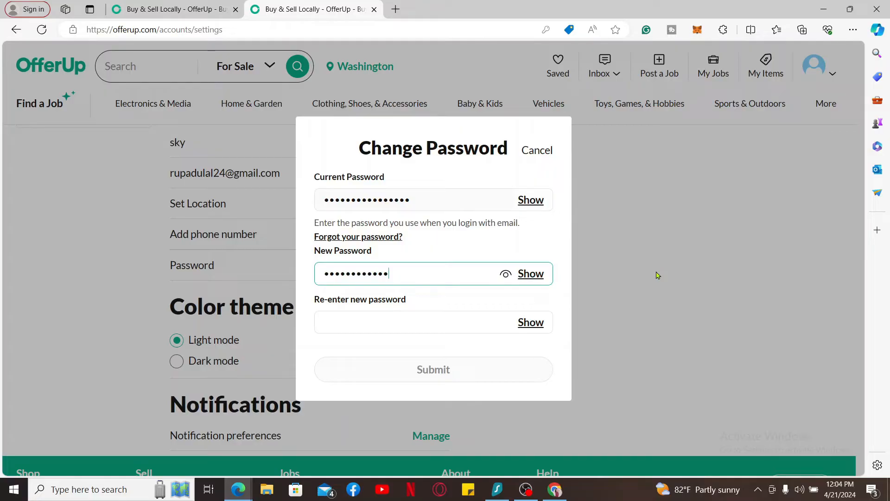
pyautogui.click(426, 322)
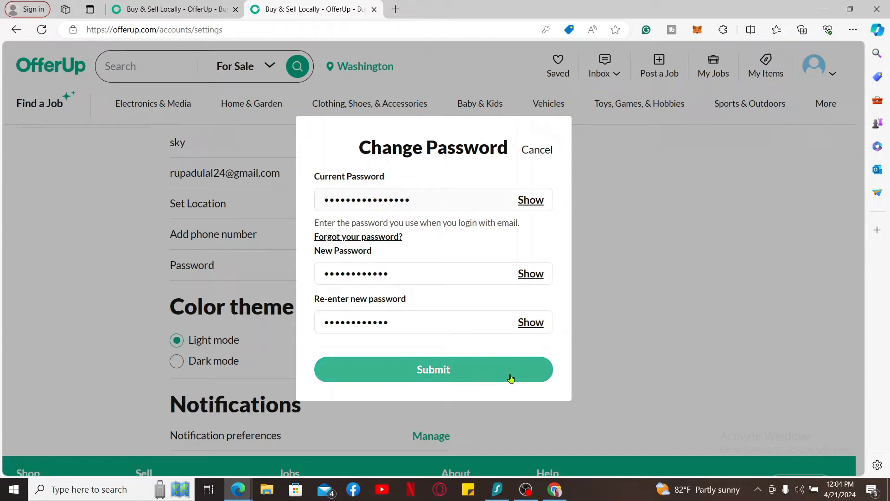
pyautogui.click(433, 369)
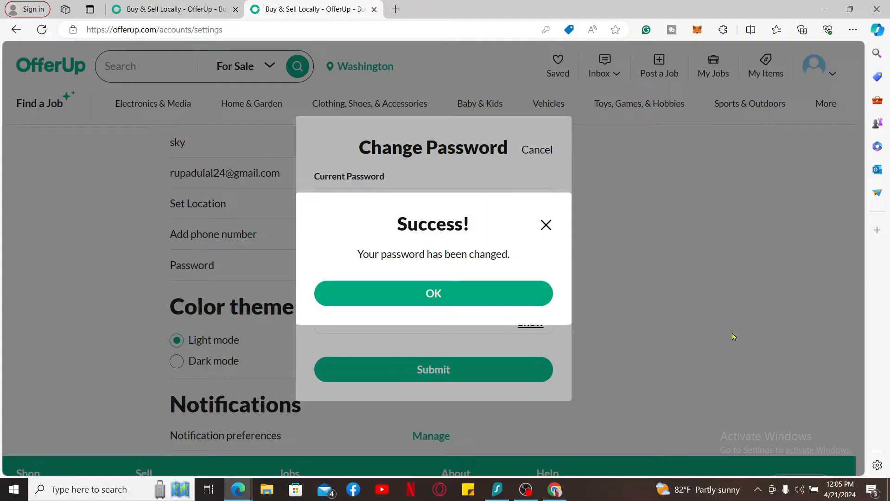
# Step: Dismiss the success dialog with OK and review the Account settings page
pyautogui.click(433, 293)
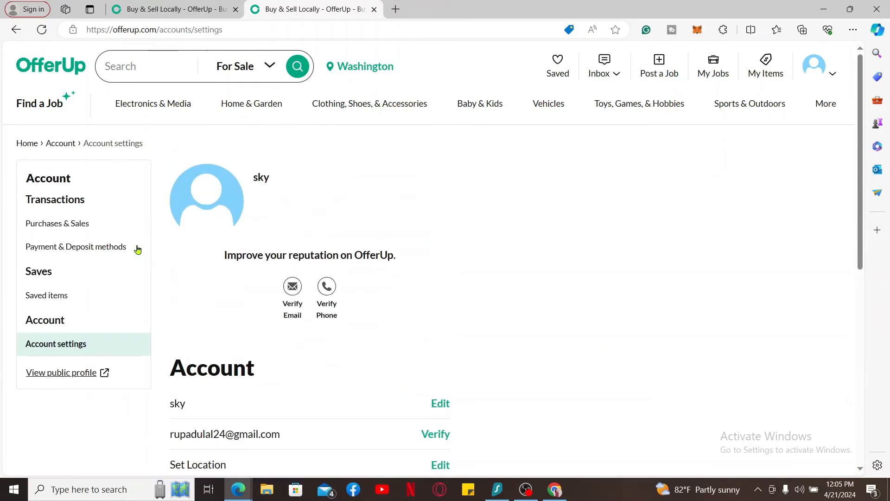
pyautogui.scroll(-3)
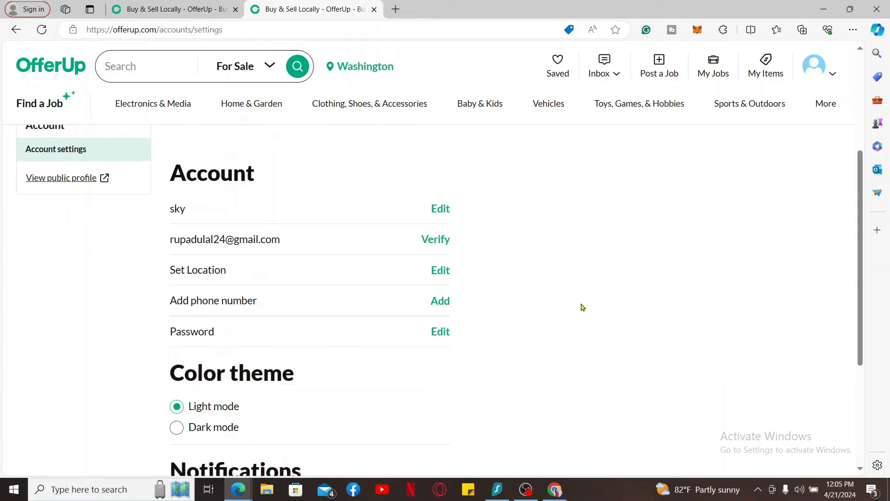